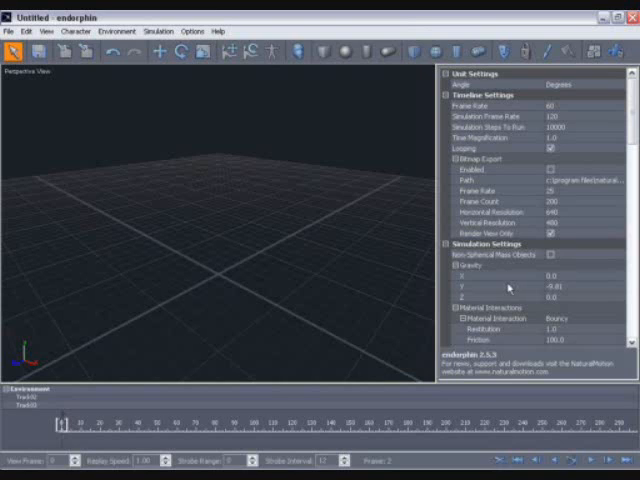
Import HallOnly.obj from the Tutorial 4 folder with the default OBJ import settings.
left_click(10, 32)
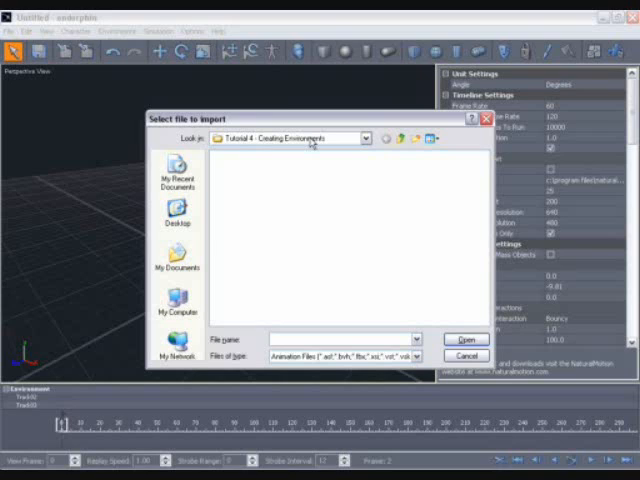
mouse_move(328, 246)
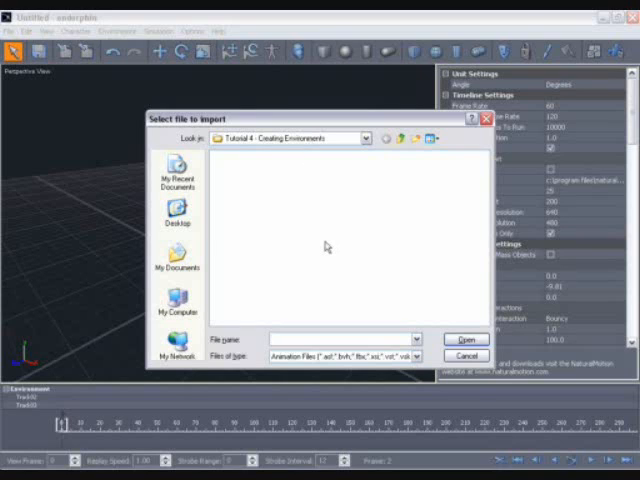
left_click(410, 356)
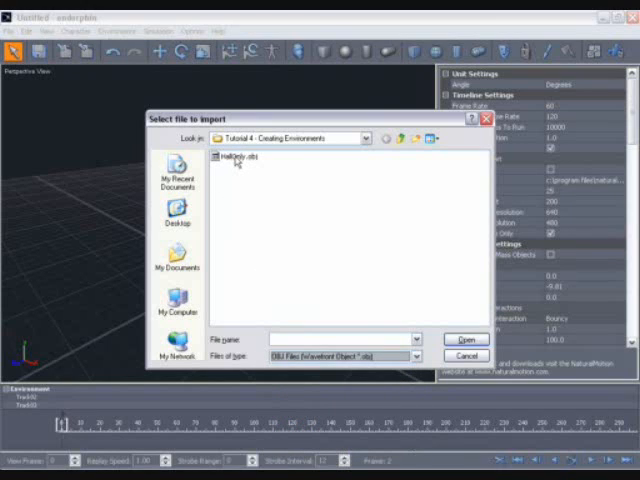
left_click(232, 164)
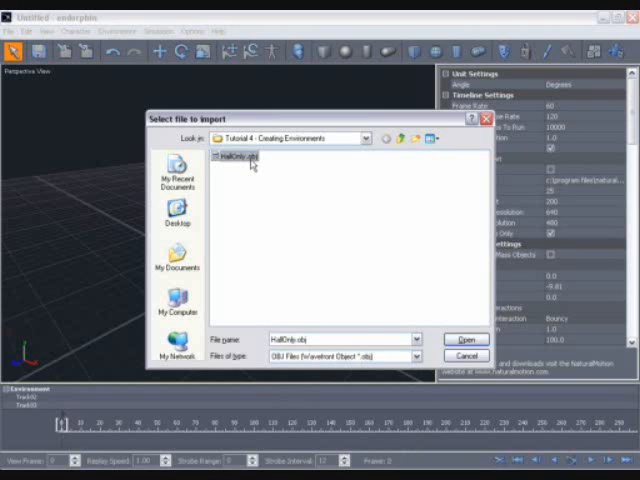
left_click(462, 340)
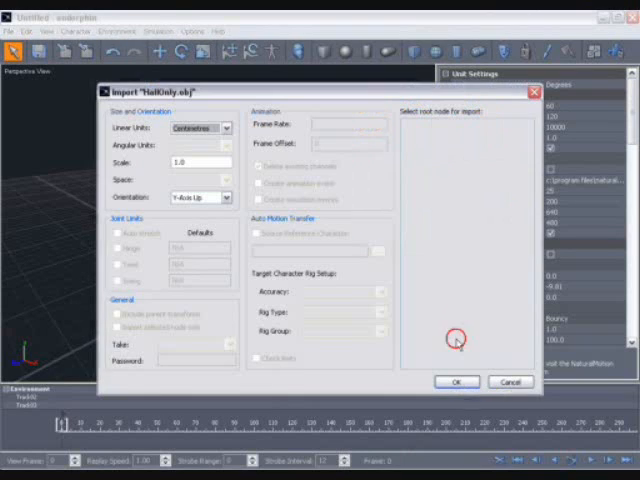
mouse_move(286, 232)
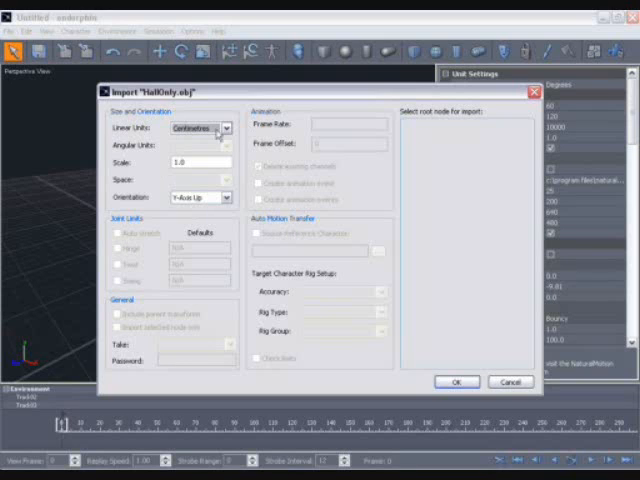
left_click(456, 380)
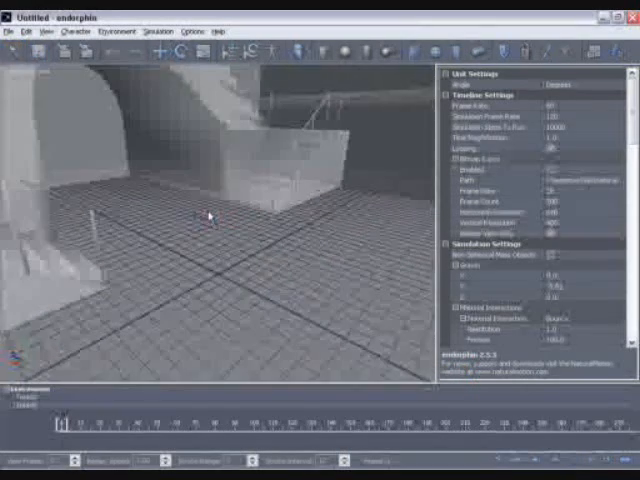
Zoom the perspective view out until the whole hall structure is visible.
left_click_drag(210, 216, 280, 280)
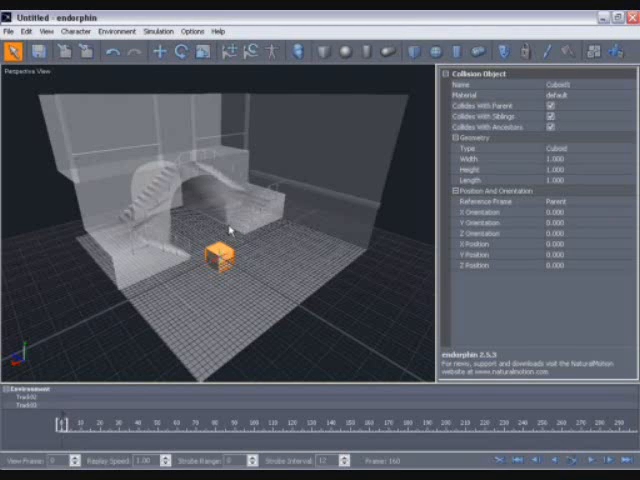
mouse_move(200, 164)
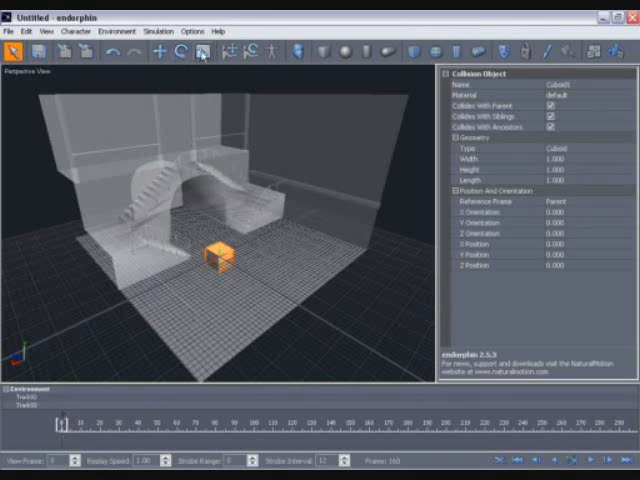
Edit the collision box's Width, Height and Length into a thin step-sized slab.
left_click(150, 52)
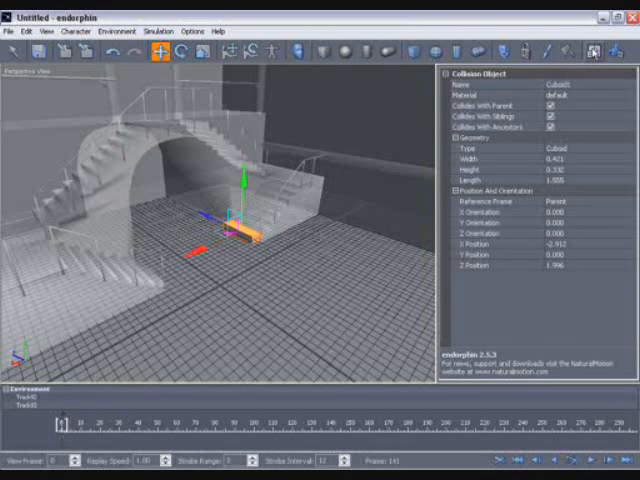
mouse_move(322, 316)
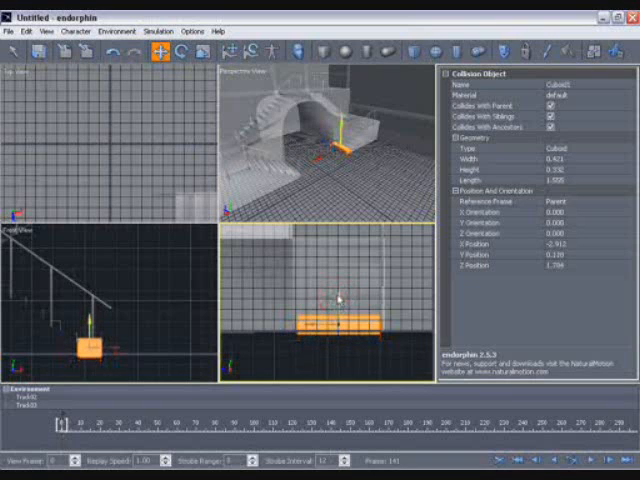
Adjust the slab so it sits snugly against the bottom step of the staircase.
left_click(180, 56)
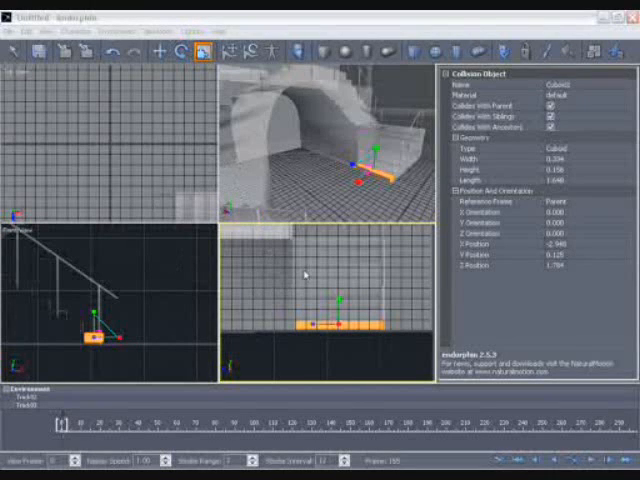
mouse_move(340, 352)
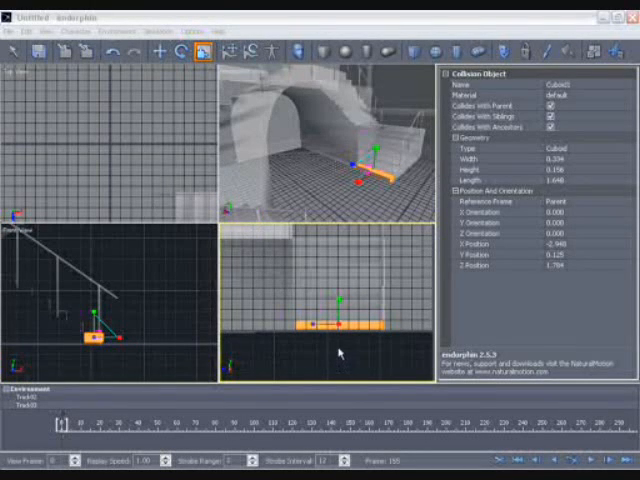
mouse_move(348, 344)
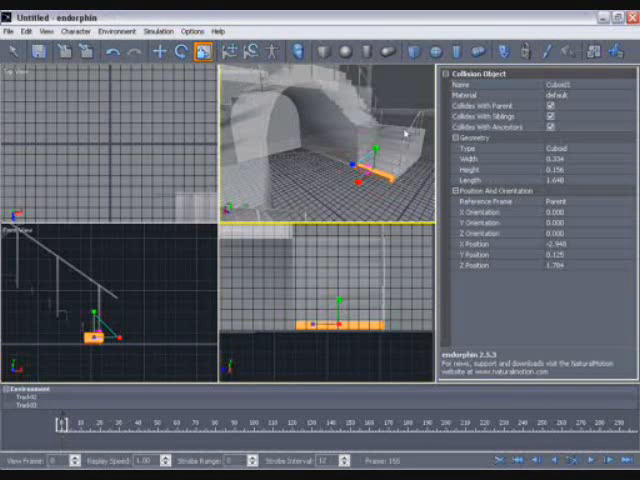
mouse_move(320, 196)
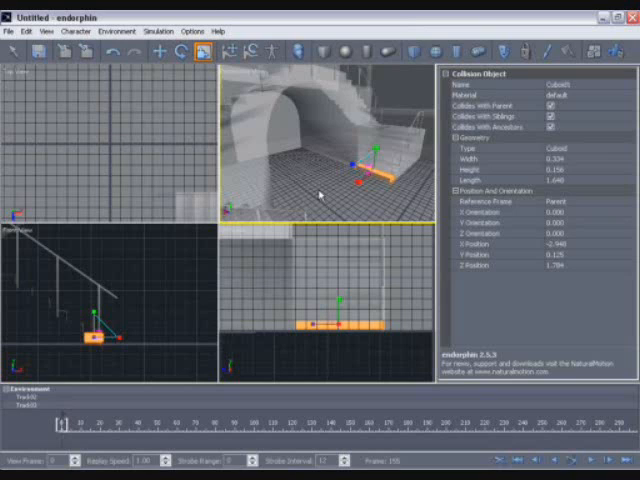
mouse_move(312, 196)
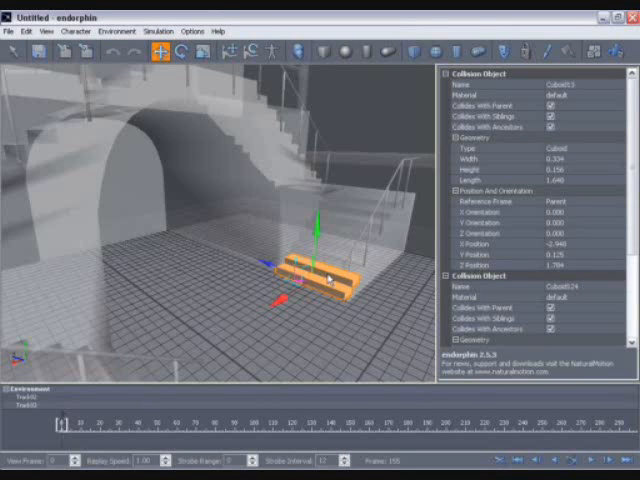
Move the duplicated collision box up and forward onto the next step.
left_click_drag(320, 276, 320, 256)
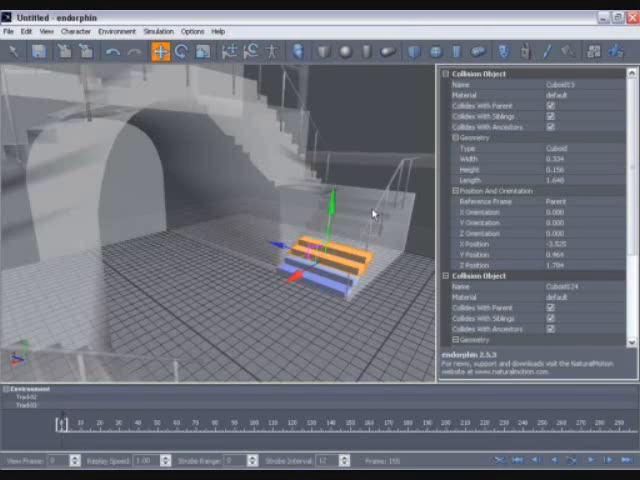
mouse_move(348, 196)
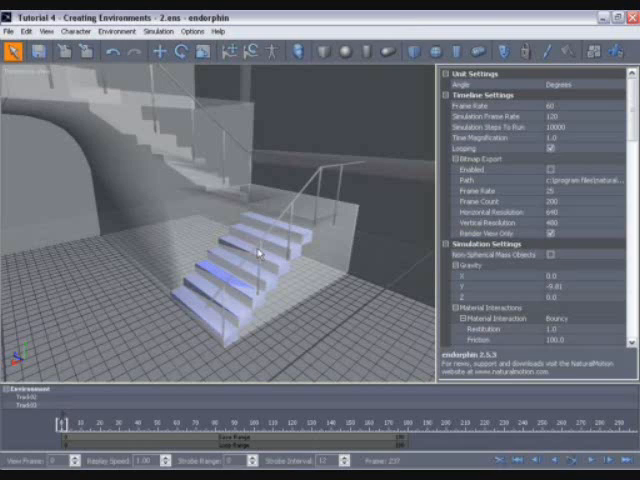
mouse_move(288, 208)
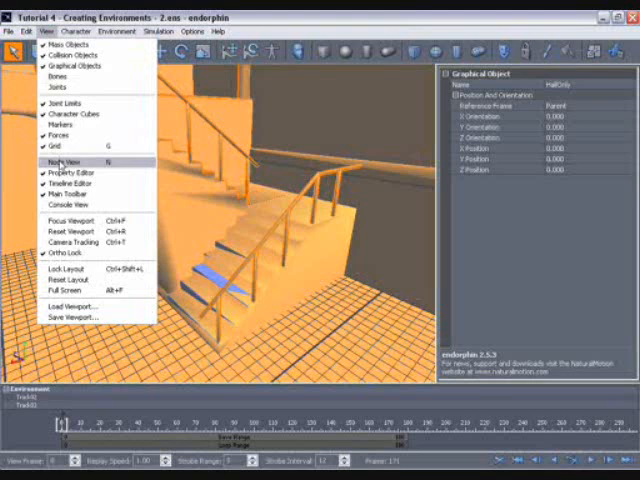
Maximize a single viewport and switch it to Top View over the hall.
left_click(62, 158)
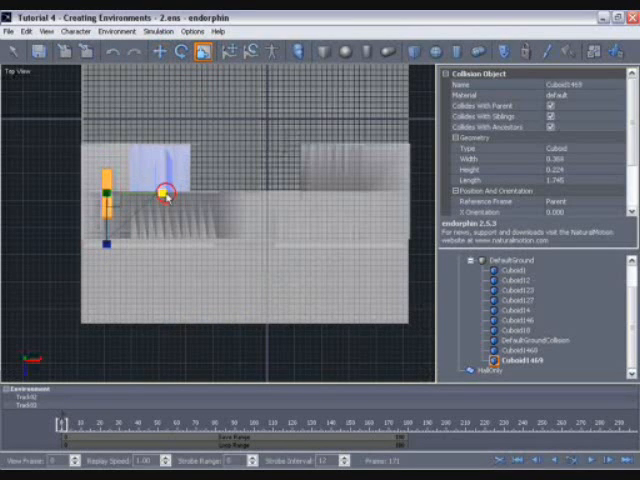
Move the duplicated box onto the first landing and enlarge it to cover it.
left_click_drag(164, 190, 328, 192)
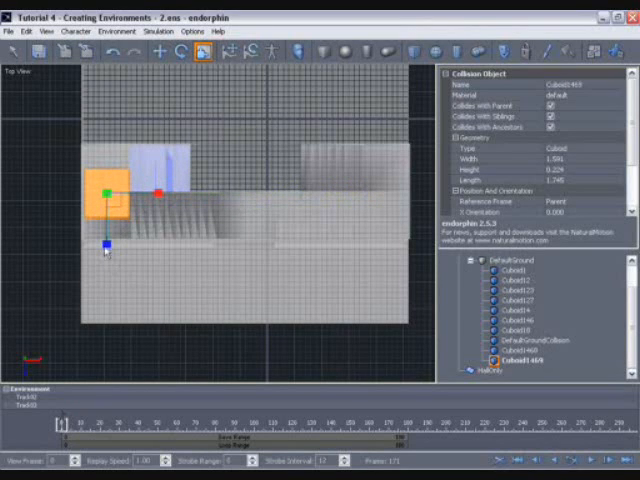
left_click_drag(104, 242, 104, 296)
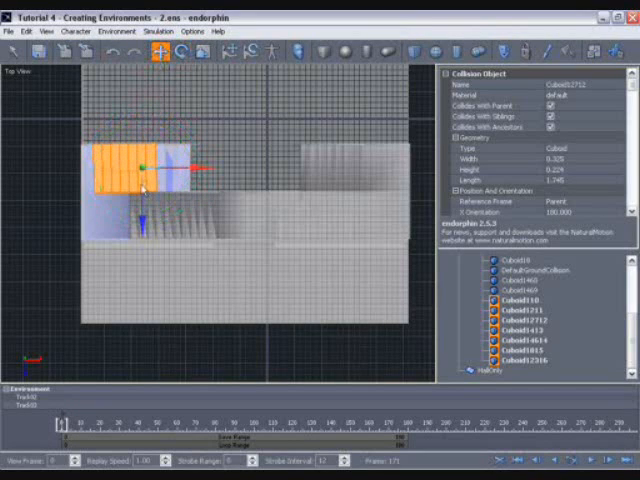
Place the duplicated step boxes along the second staircase flight in top view.
left_click_drag(144, 164, 144, 220)
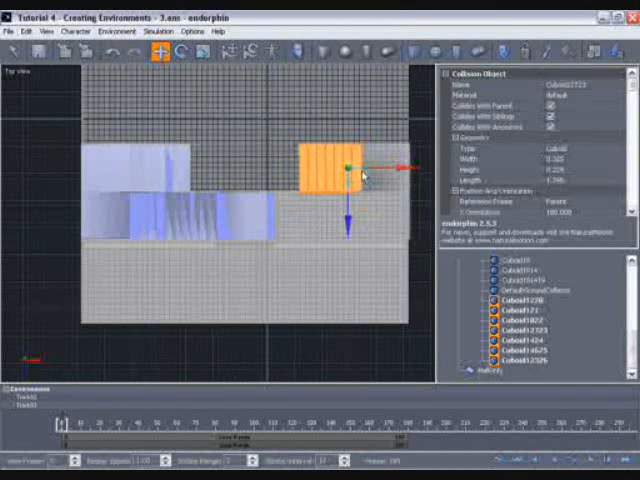
Select and fit the collision box on the far landing of the hall.
left_click(180, 54)
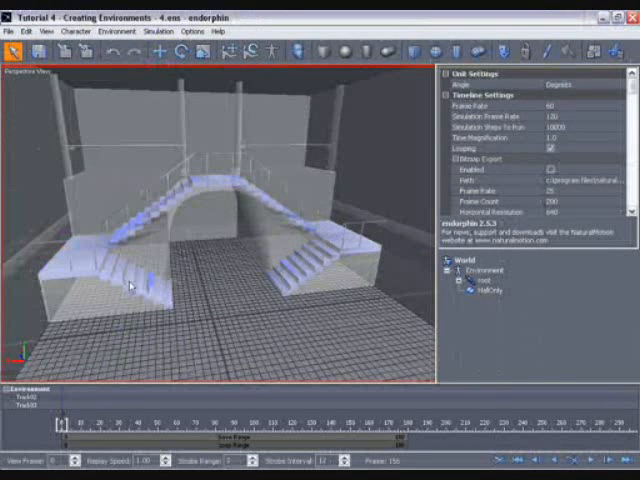
mouse_move(276, 216)
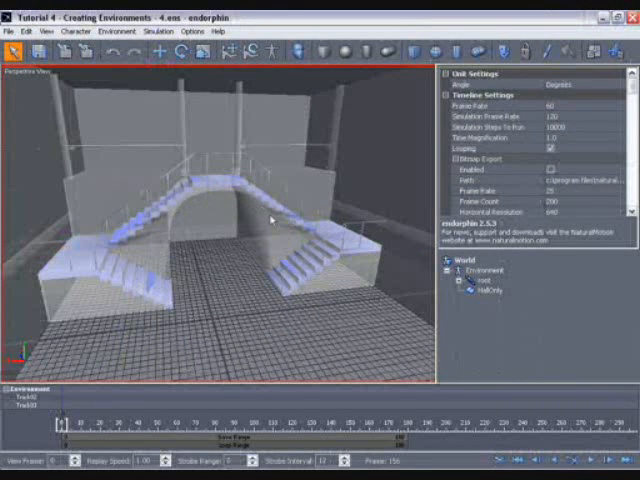